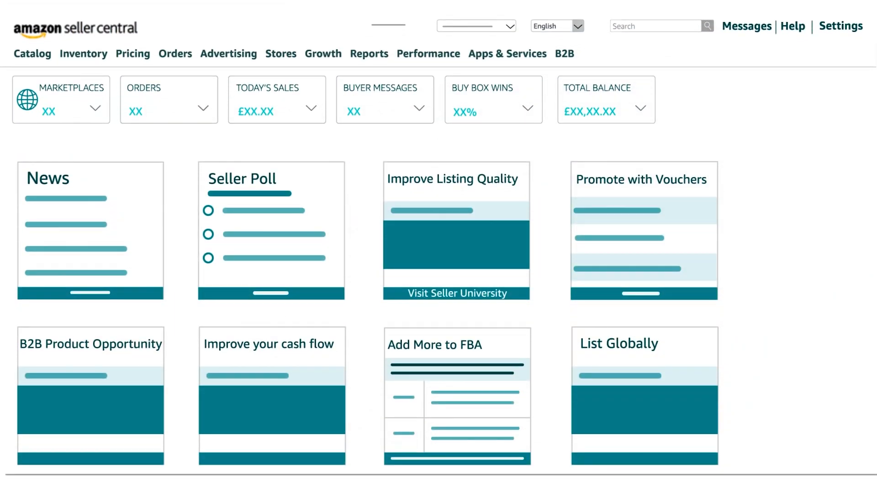
mouse_move(530, 277)
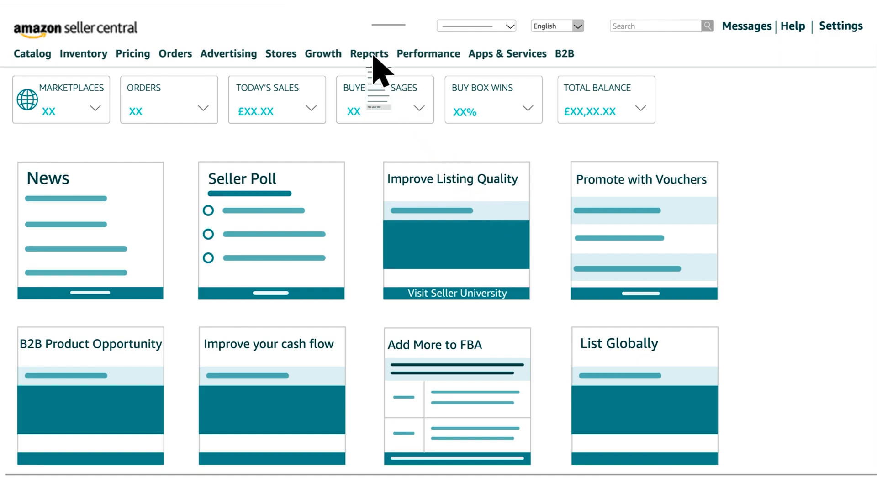
- Navigate from Reports to the File your VAT page
left_click(368, 54)
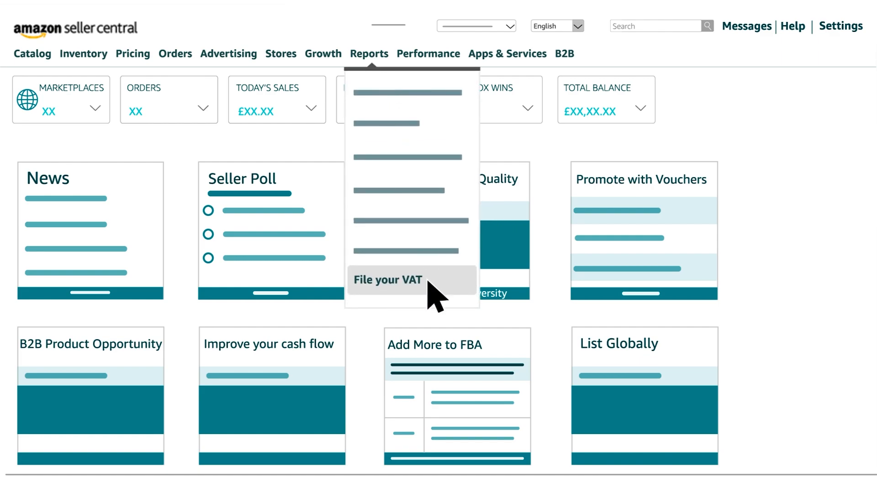
left_click(388, 280)
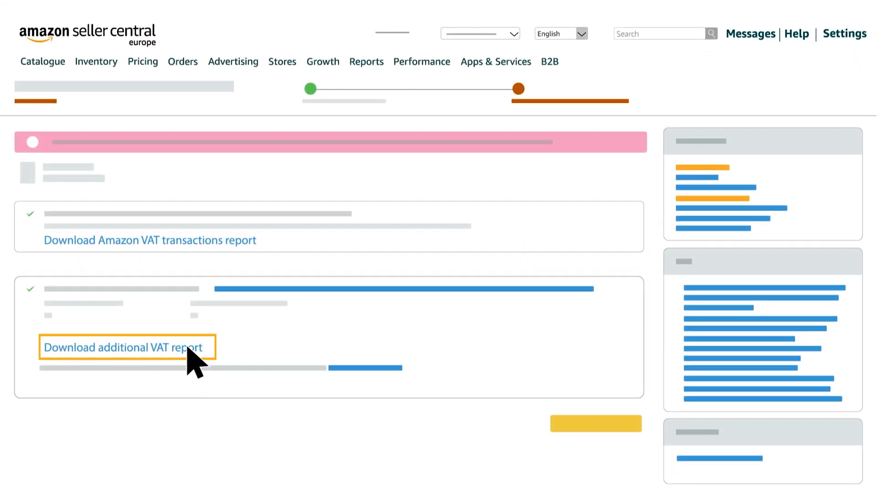
- Download the additional VAT report from the VAT filing page
left_click(128, 347)
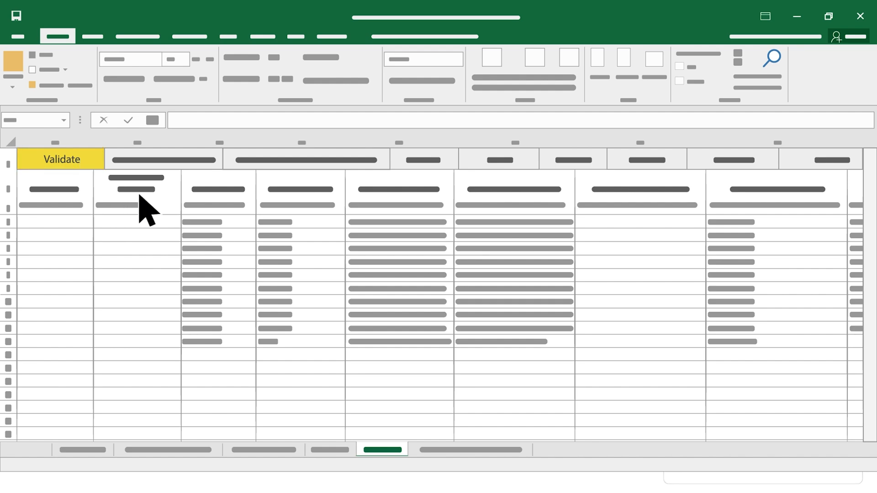
mouse_move(330, 313)
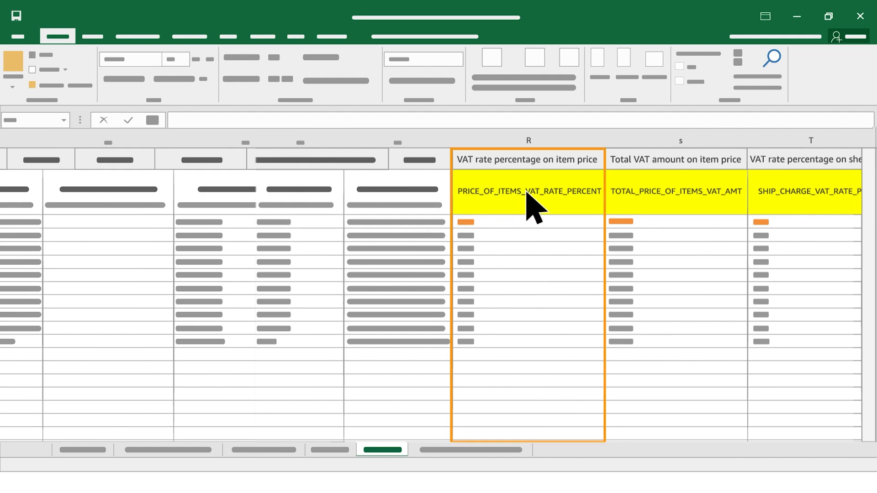
mouse_move(632, 208)
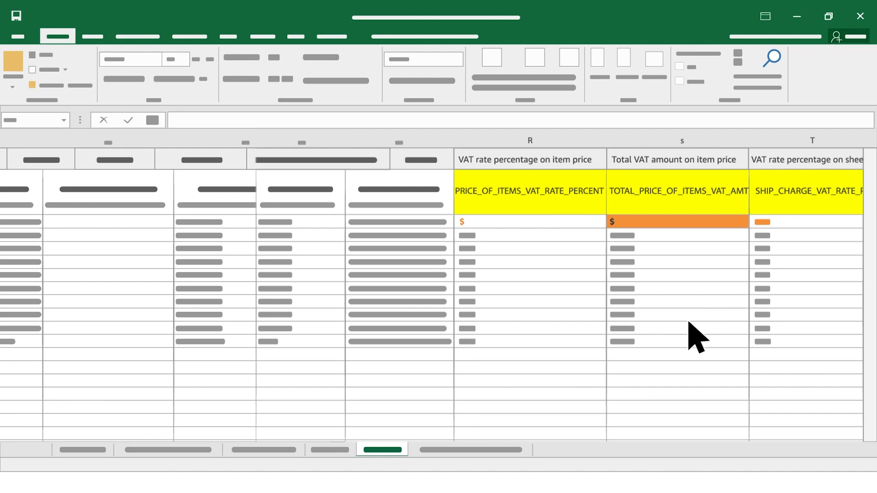
mouse_move(654, 383)
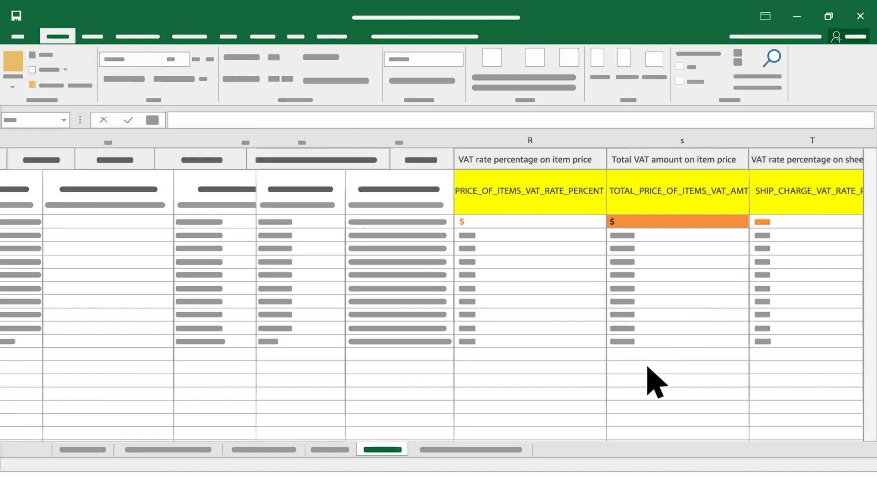
mouse_move(506, 228)
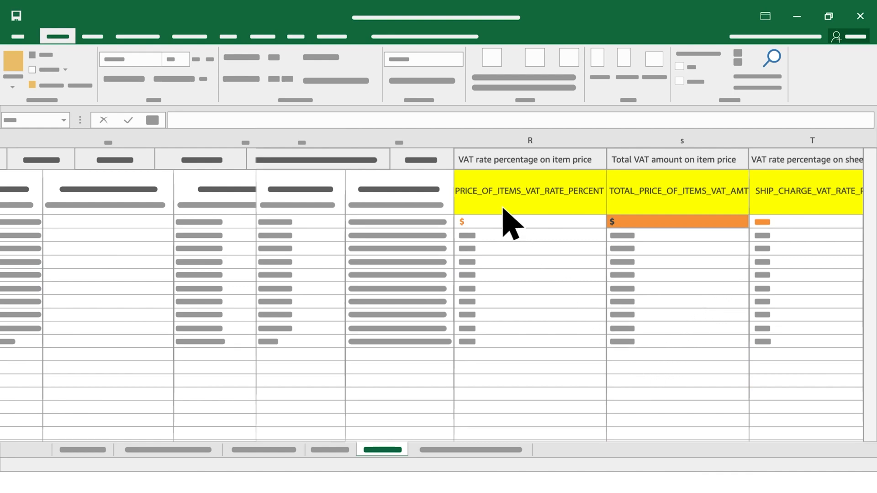
mouse_move(779, 221)
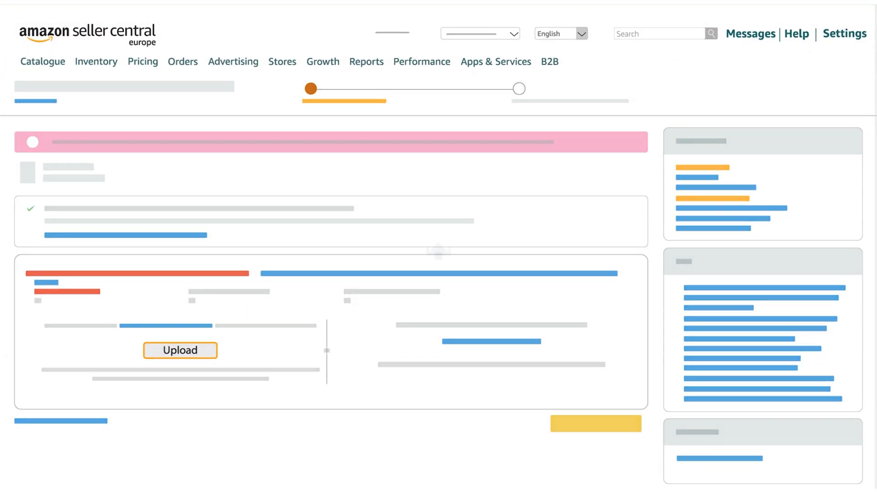
- Begin the upload of the corrected additional VAT report
left_click(180, 351)
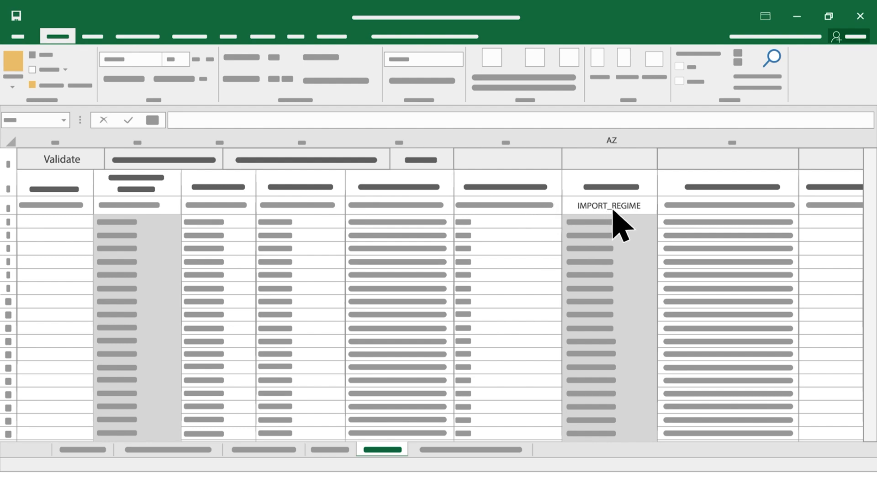
mouse_move(620, 282)
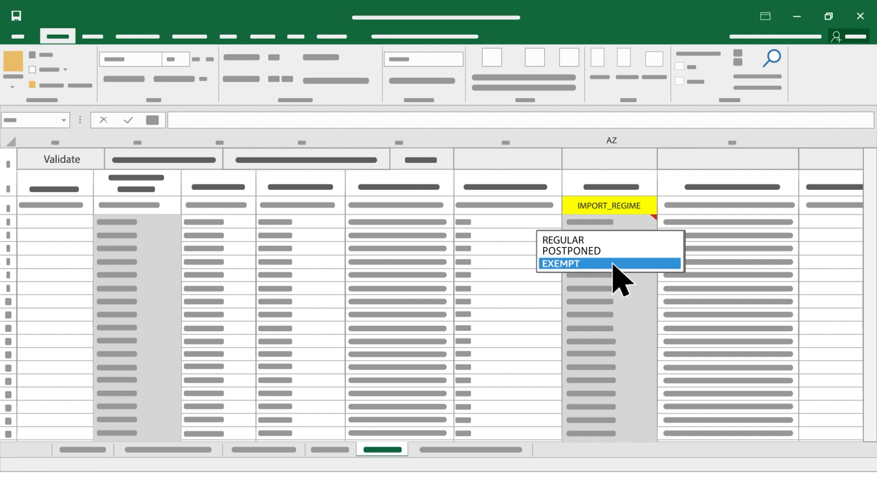
mouse_move(619, 274)
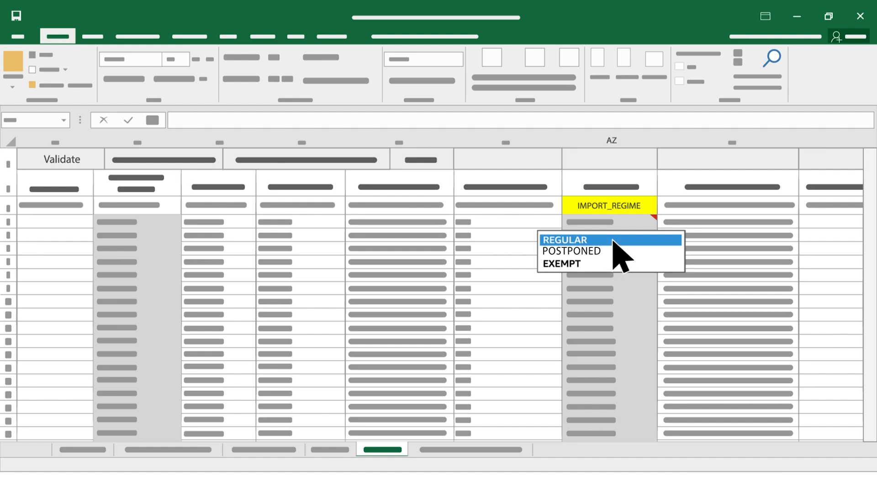
mouse_move(615, 258)
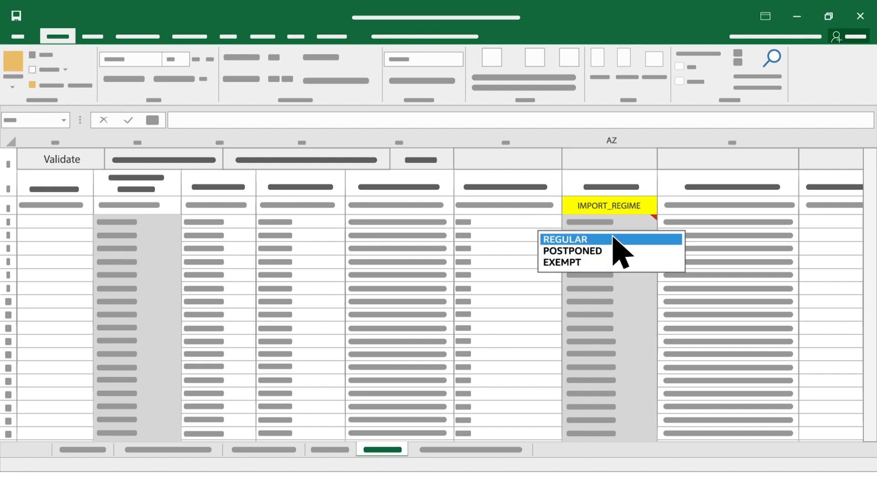
- Choose REGULAR for the IMPORT_REGIME cell in column AZ
left_click(564, 240)
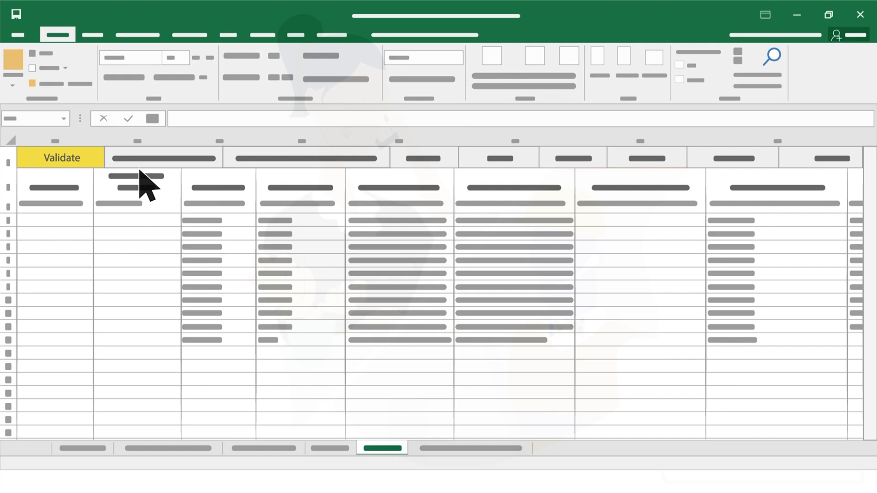
mouse_move(101, 174)
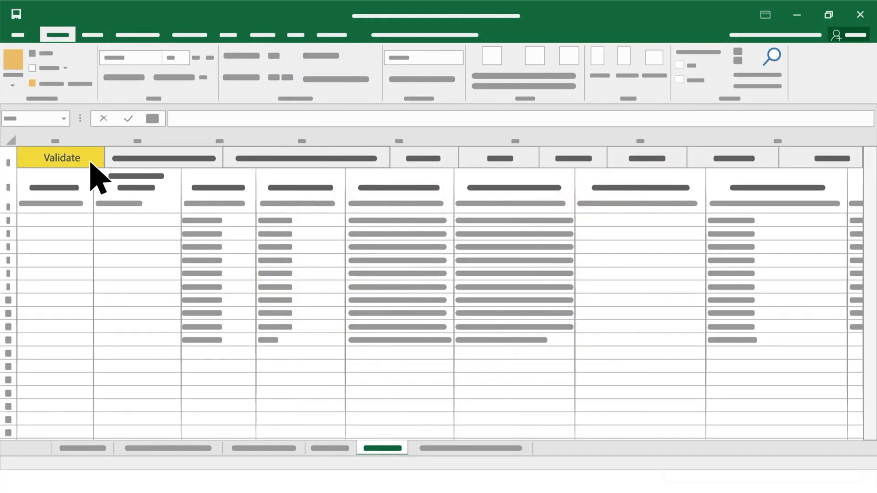
- Validate the corrected report using the yellow Validate button
left_click(61, 158)
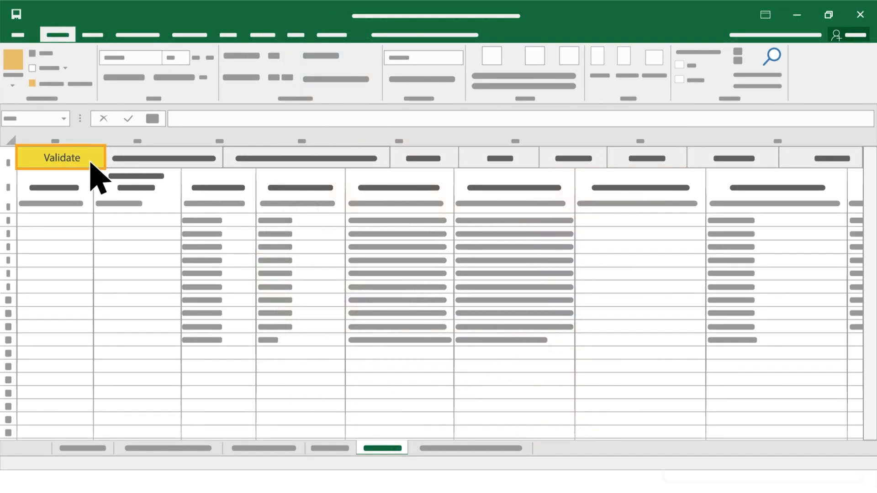